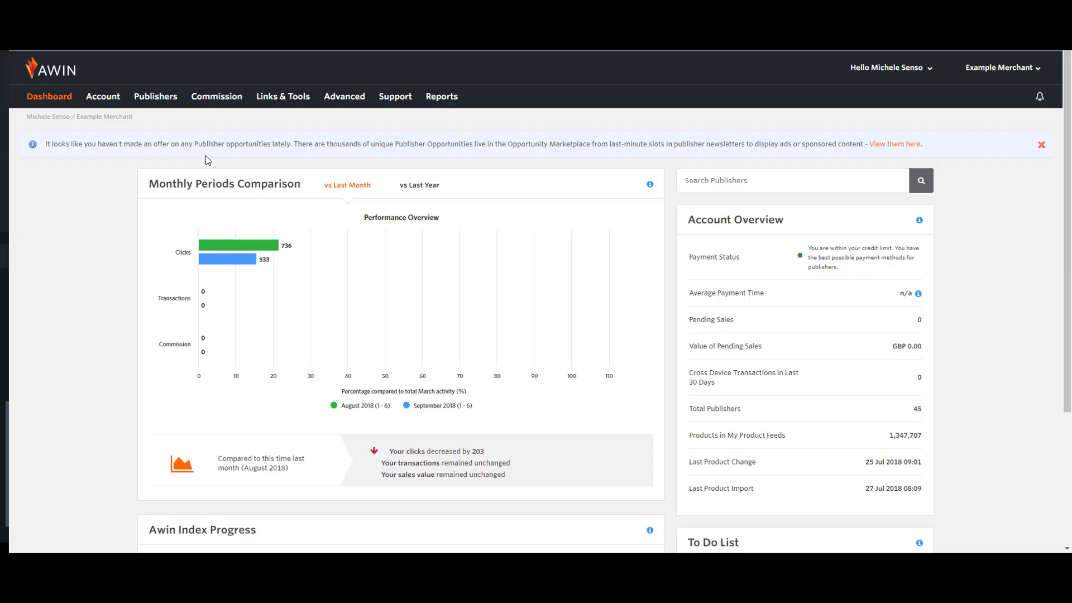
mouse_move(214, 144)
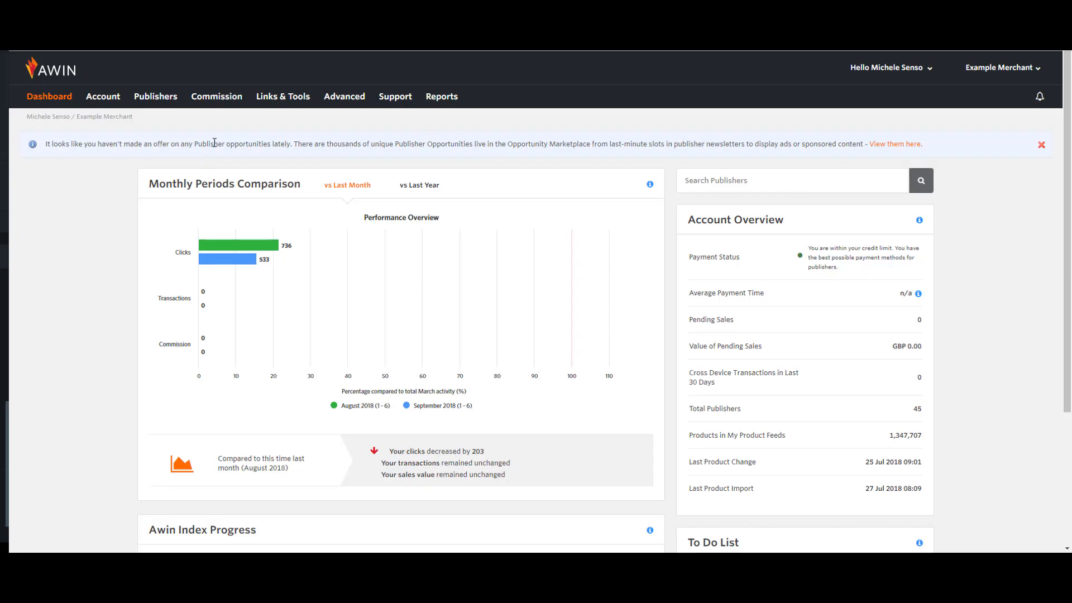
- Navigate from the Commission menu to the Commission by Basket Value rules page
click(217, 96)
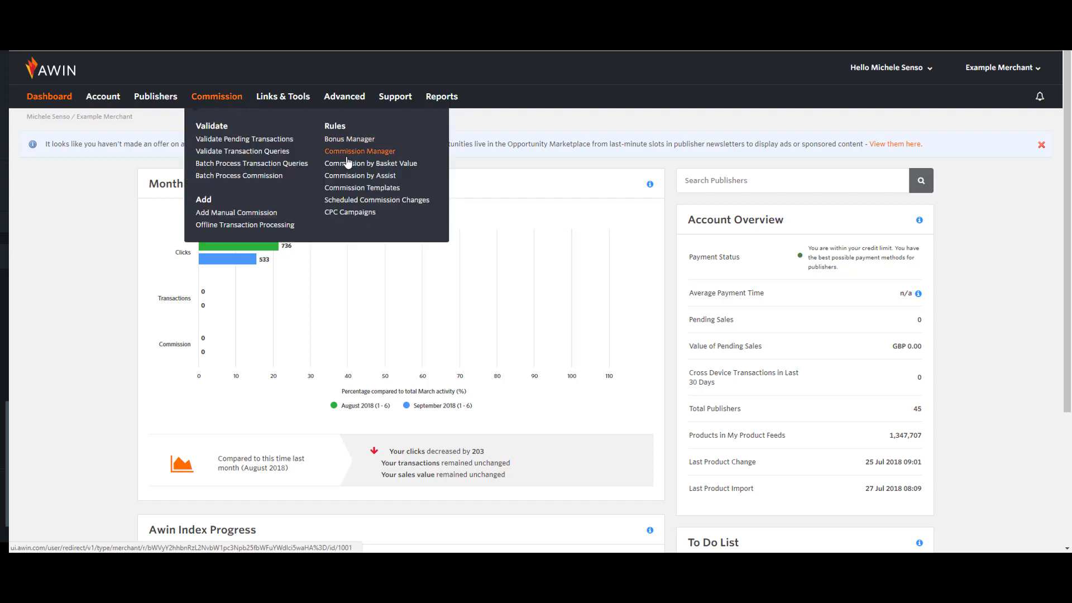
click(370, 163)
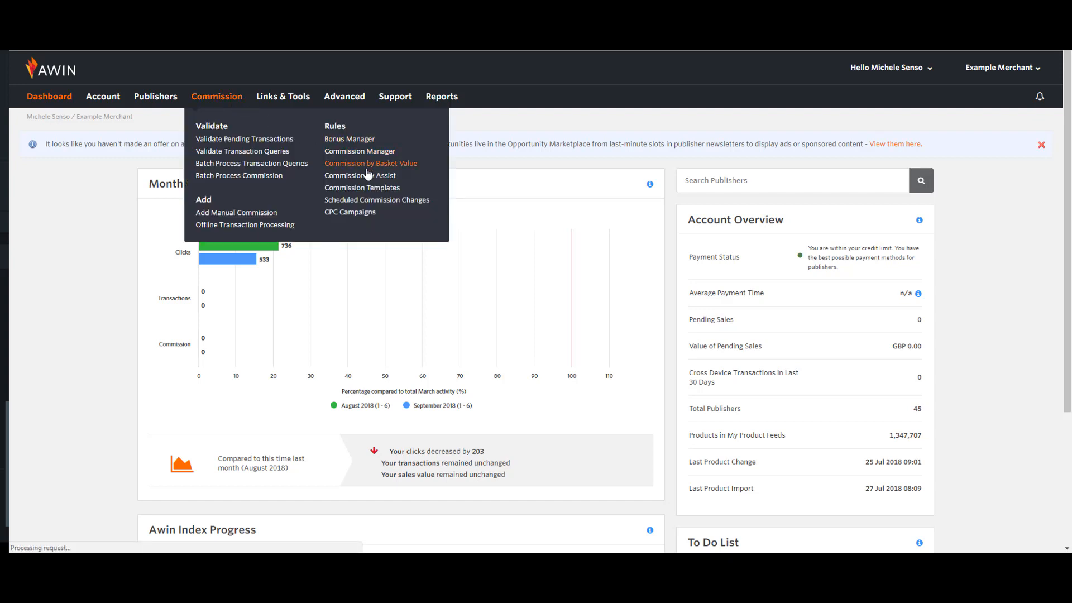
- Let the Commission by Basket Value page load and review the existing rules table
click(370, 163)
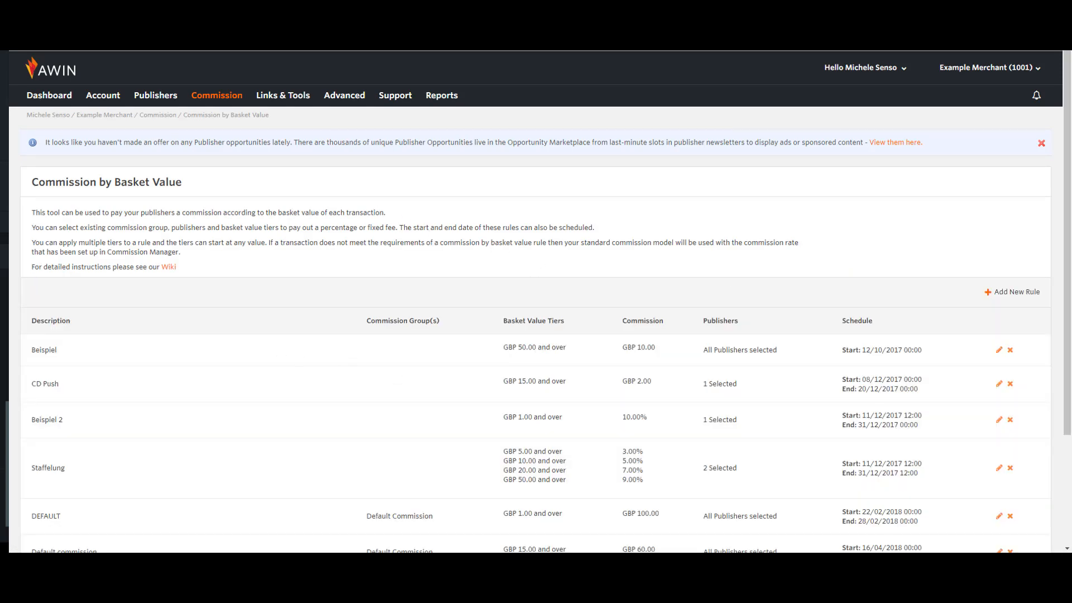
mouse_move(533, 346)
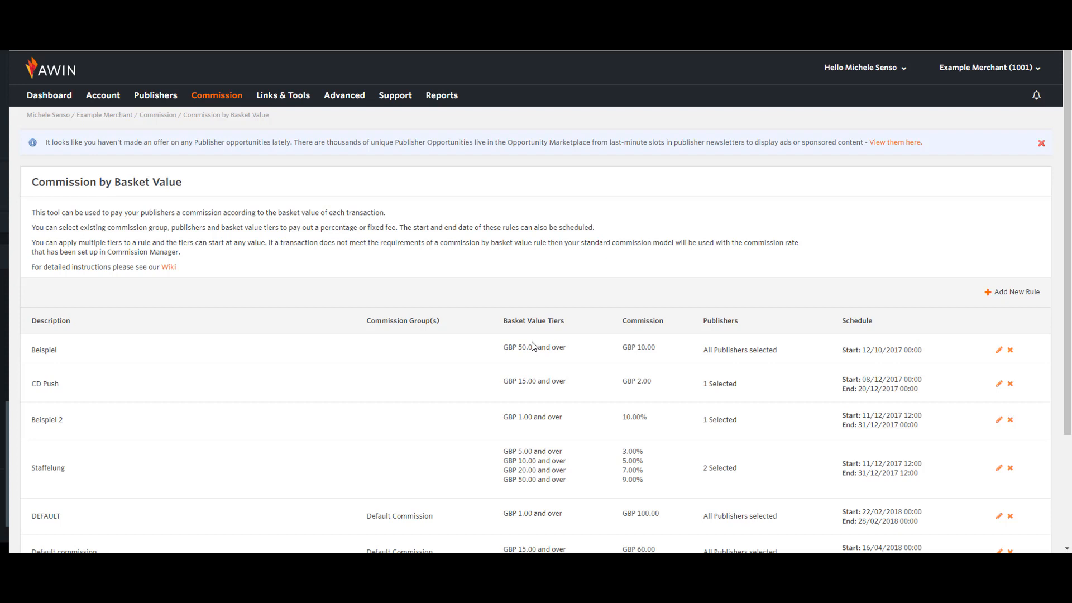
mouse_move(921, 309)
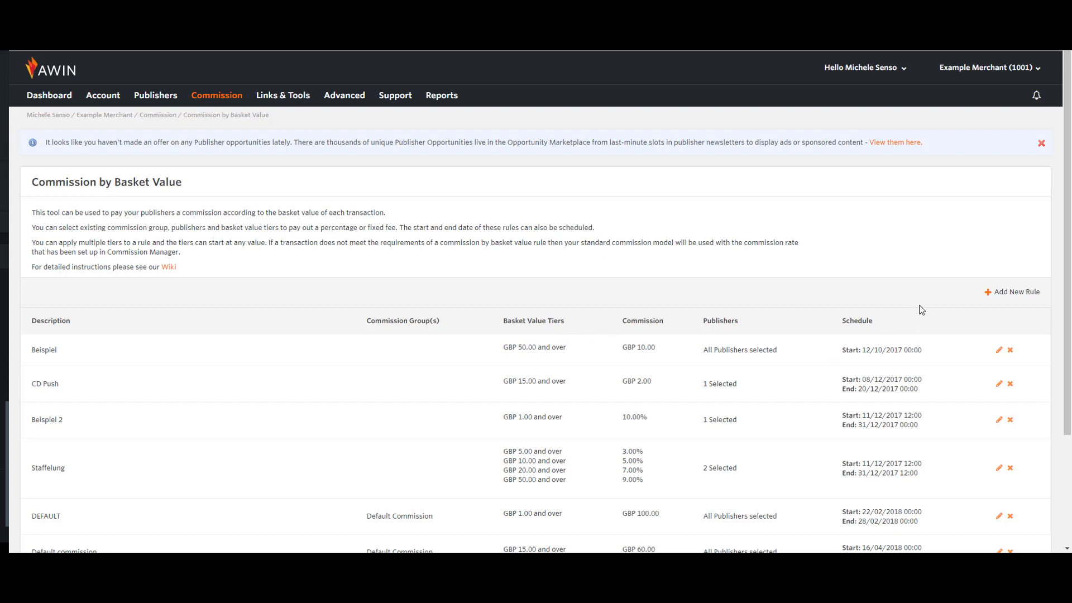
- Add a new basket value rule described as 'Example Description'
click(1015, 292)
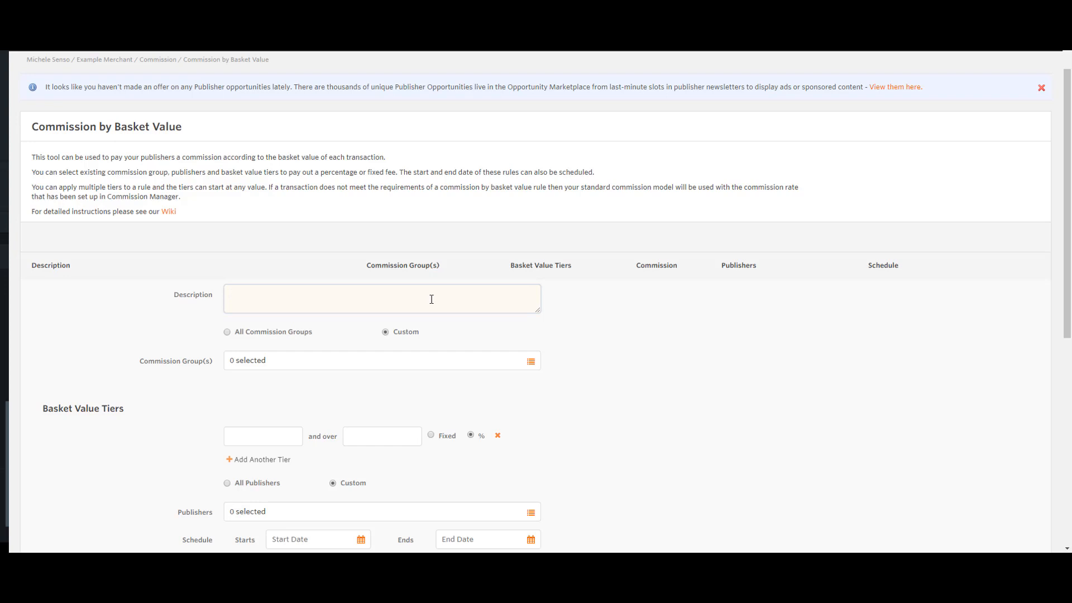
text(E)
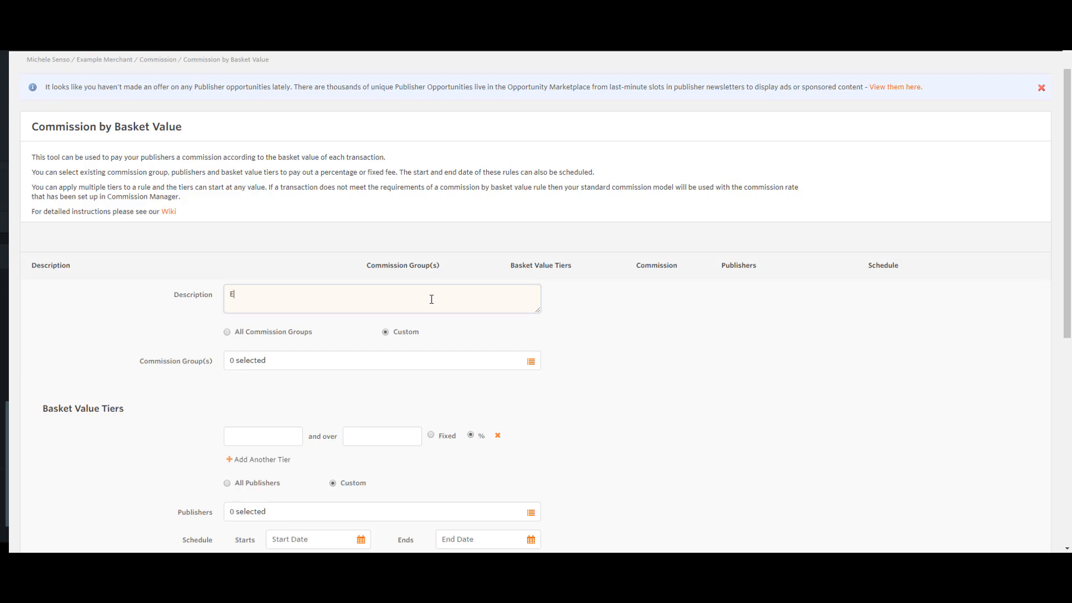
text(xample D)
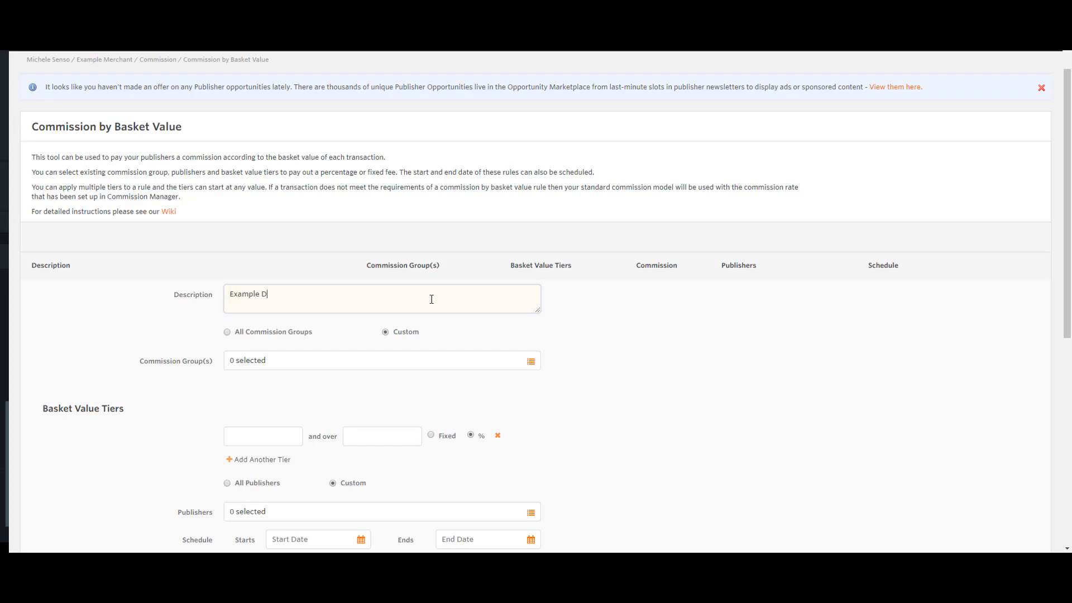
text(escri)
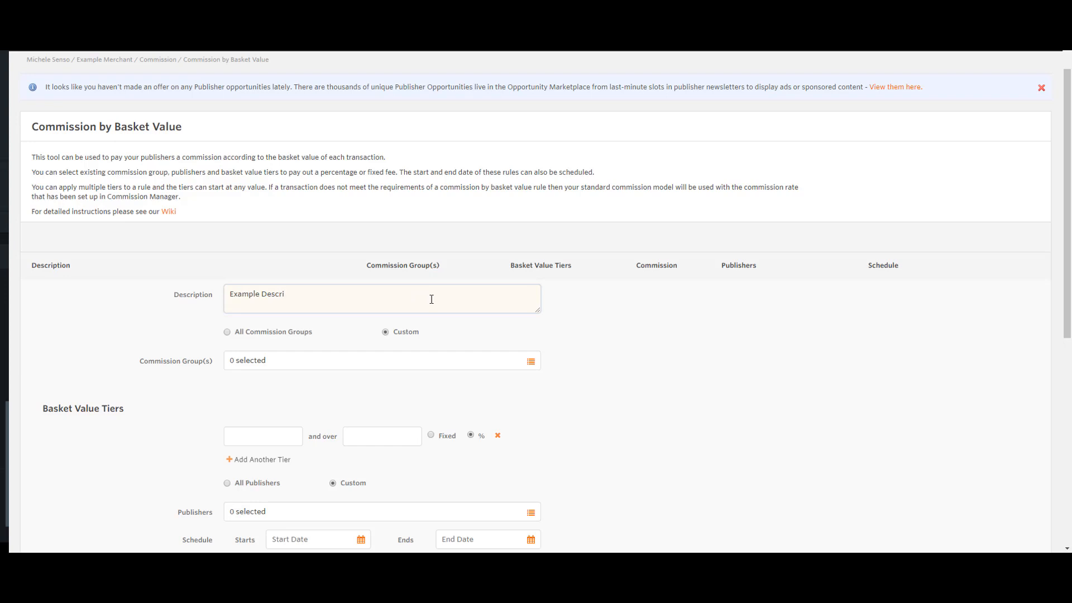
text(ption)
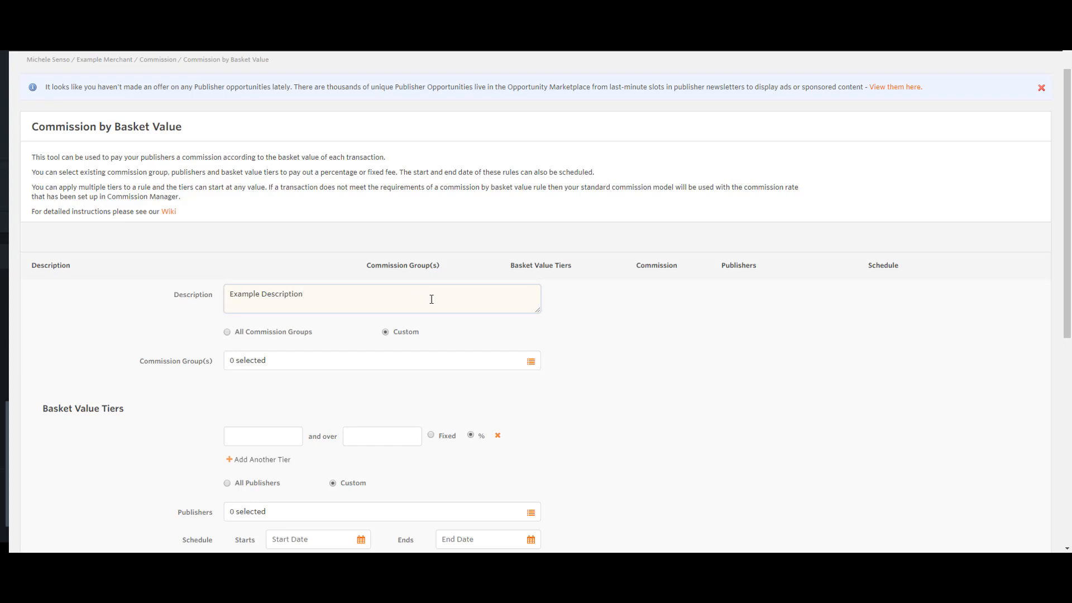
mouse_move(824, 400)
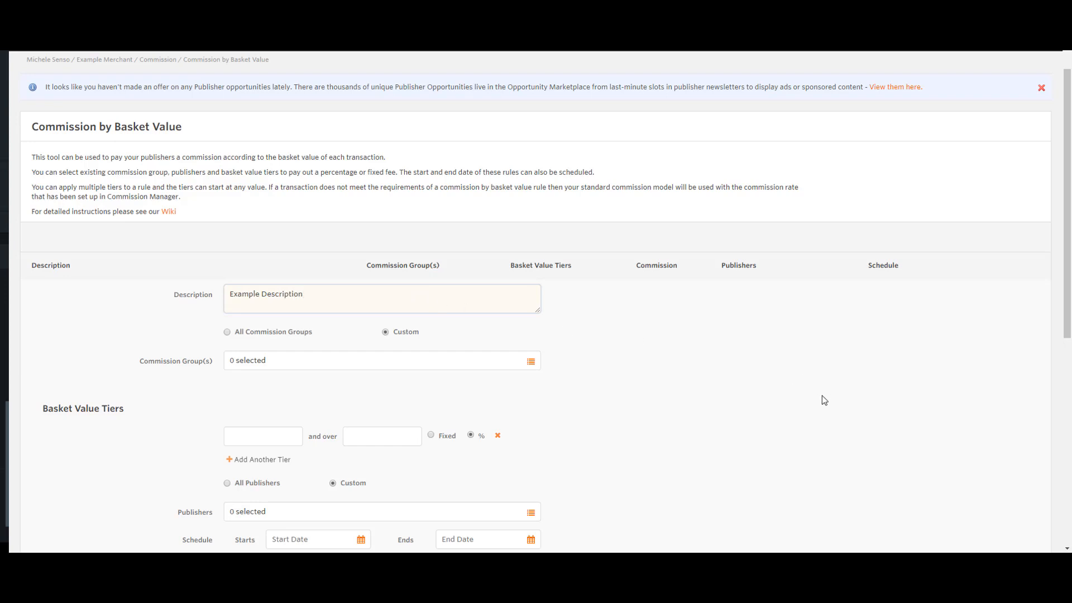
mouse_move(553, 396)
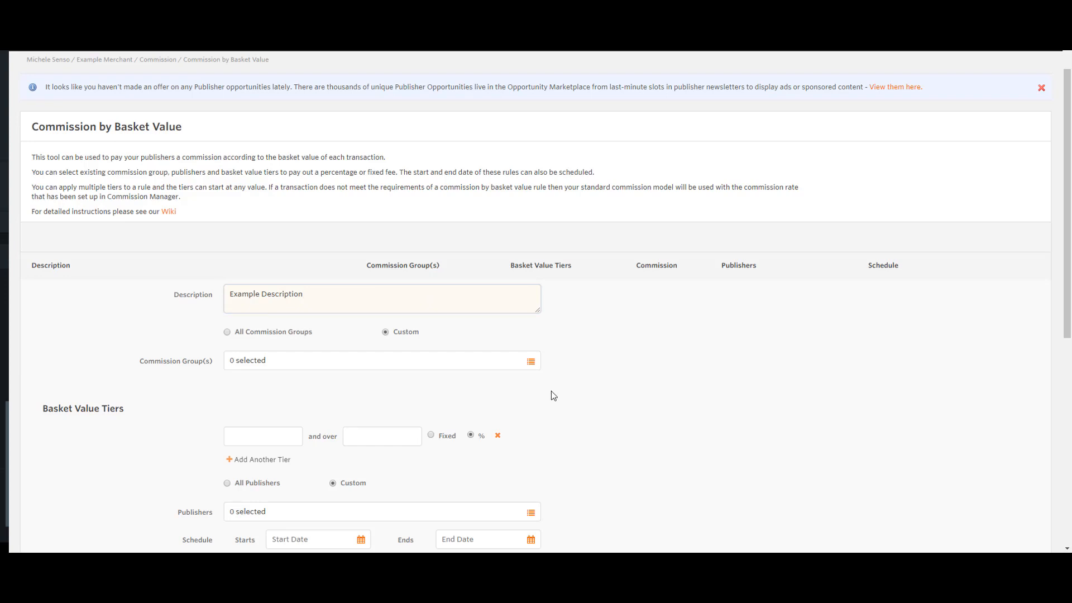
mouse_move(549, 402)
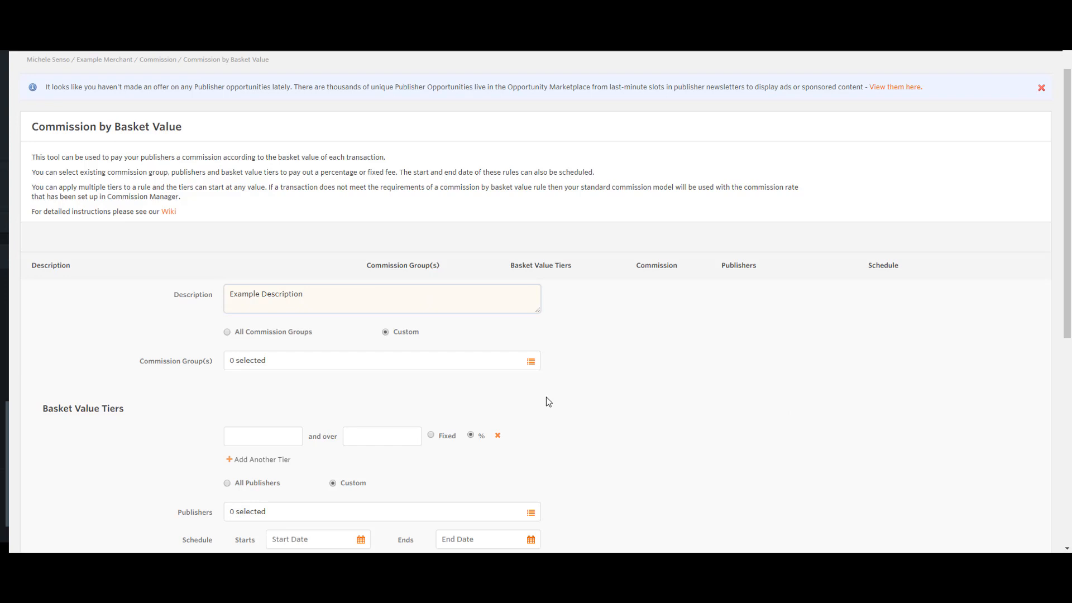
- Select All Commission Groups, closing the custom group picker without choosing any groups
click(226, 331)
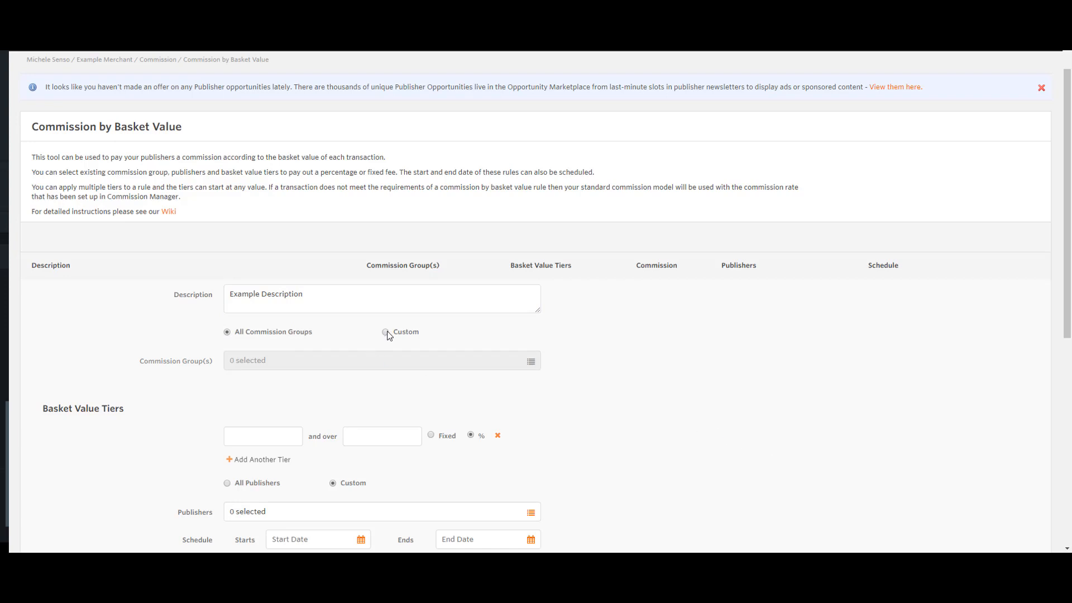
click(385, 332)
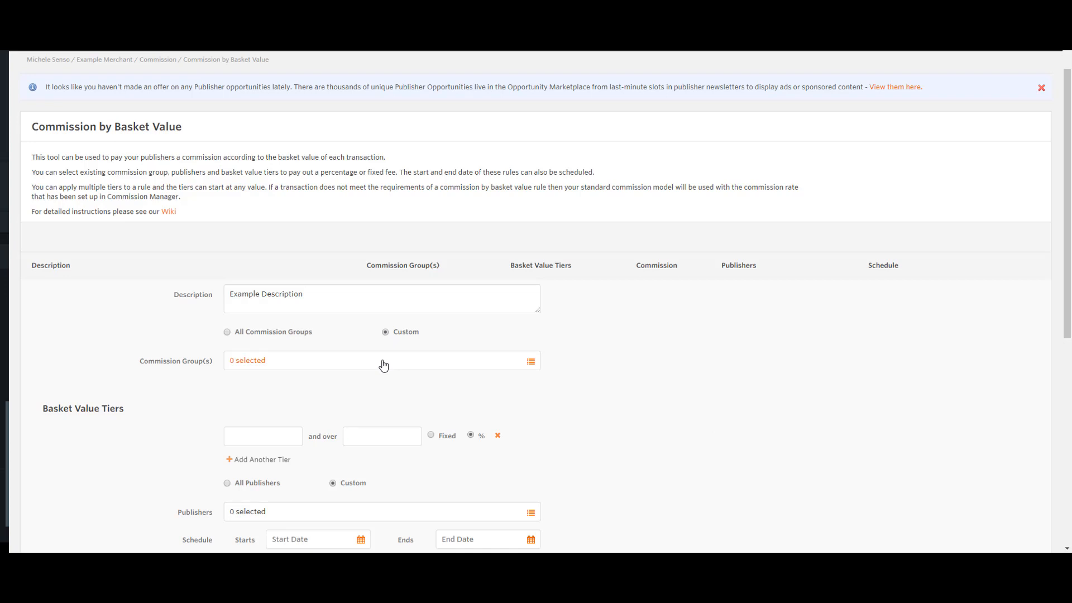
click(383, 360)
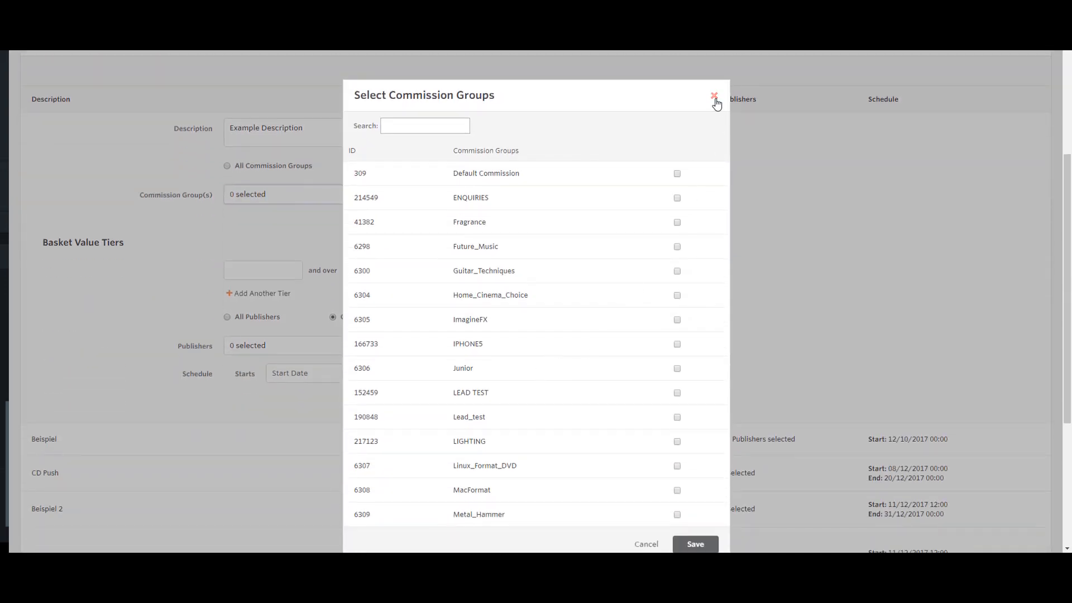
click(712, 96)
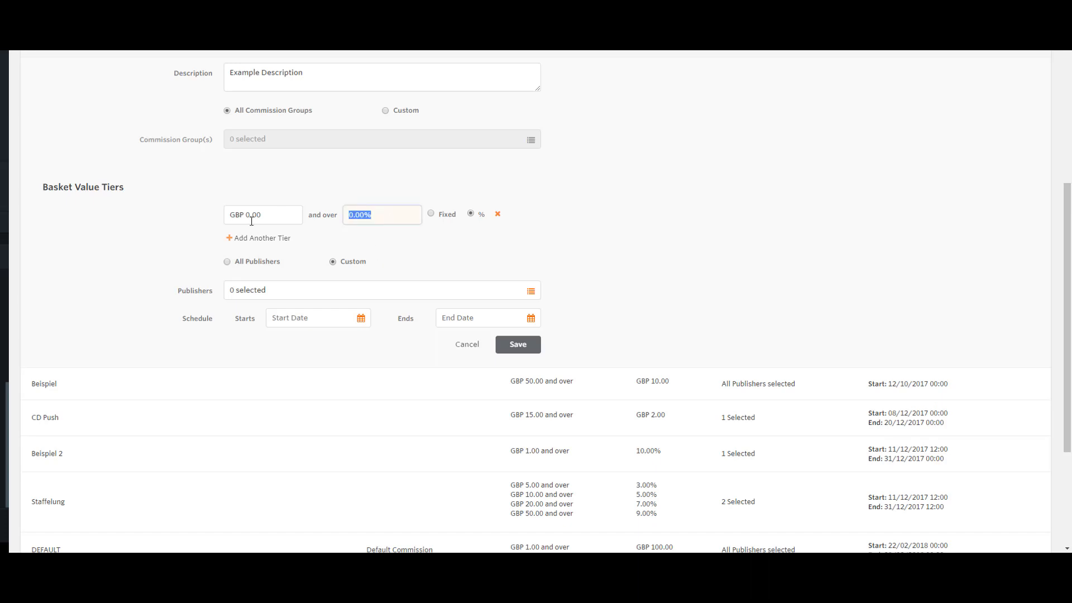
- Enter tiers of GBP 50.00 at 3.00% and GBP 150.00 at 5.00%
text(0.03)
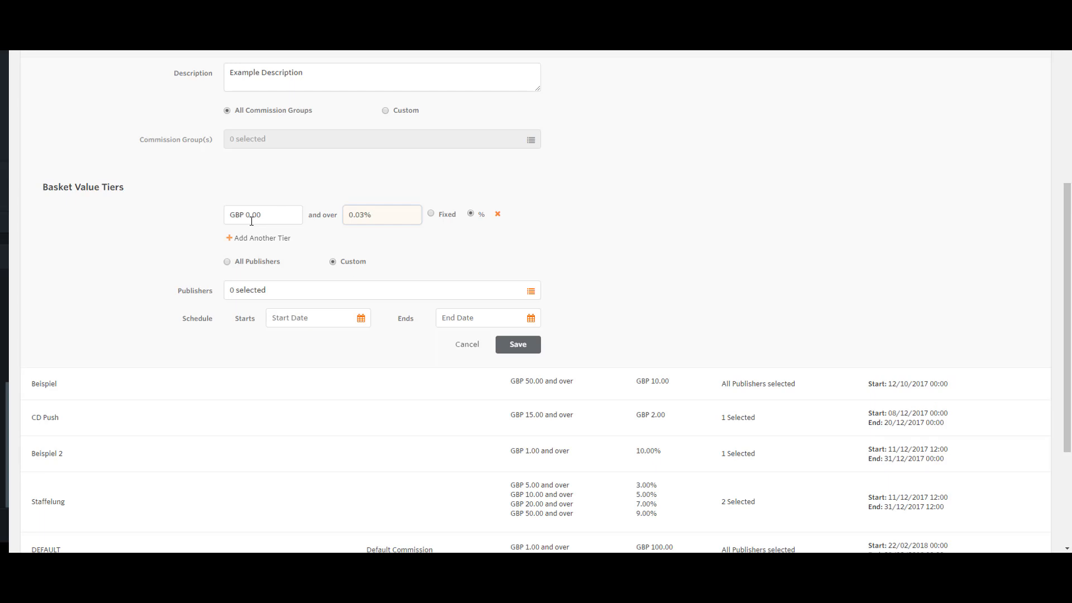
text(3.00)
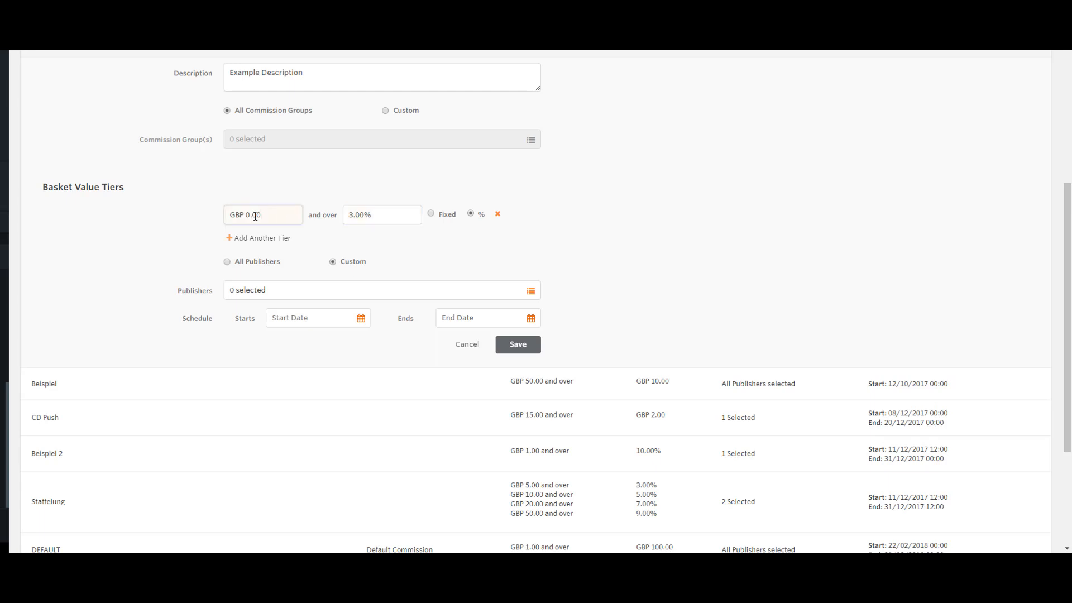
click(259, 238)
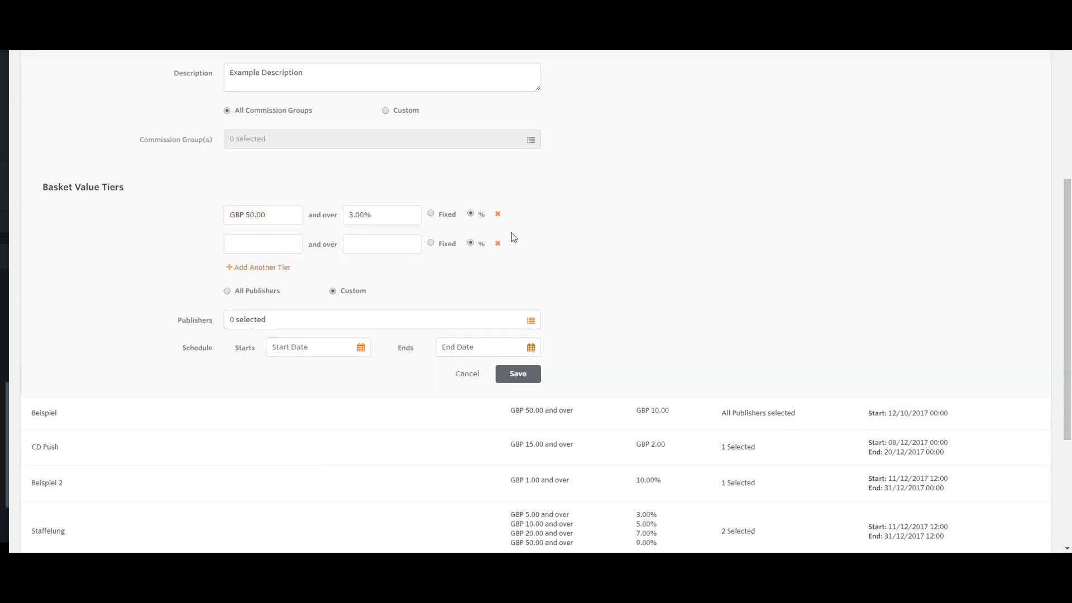
text(5.00%)
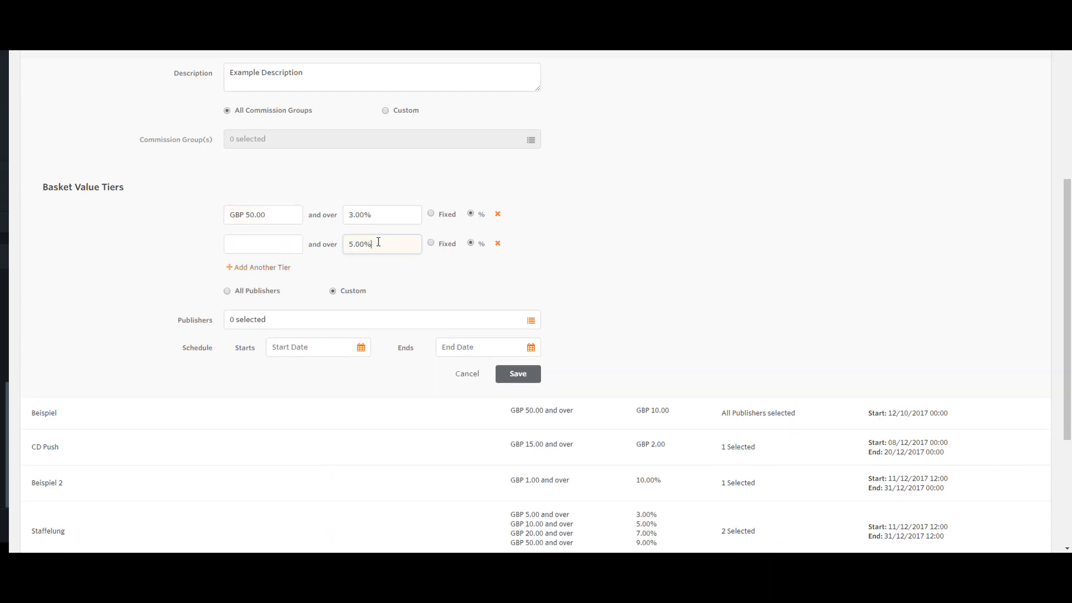
click(263, 244)
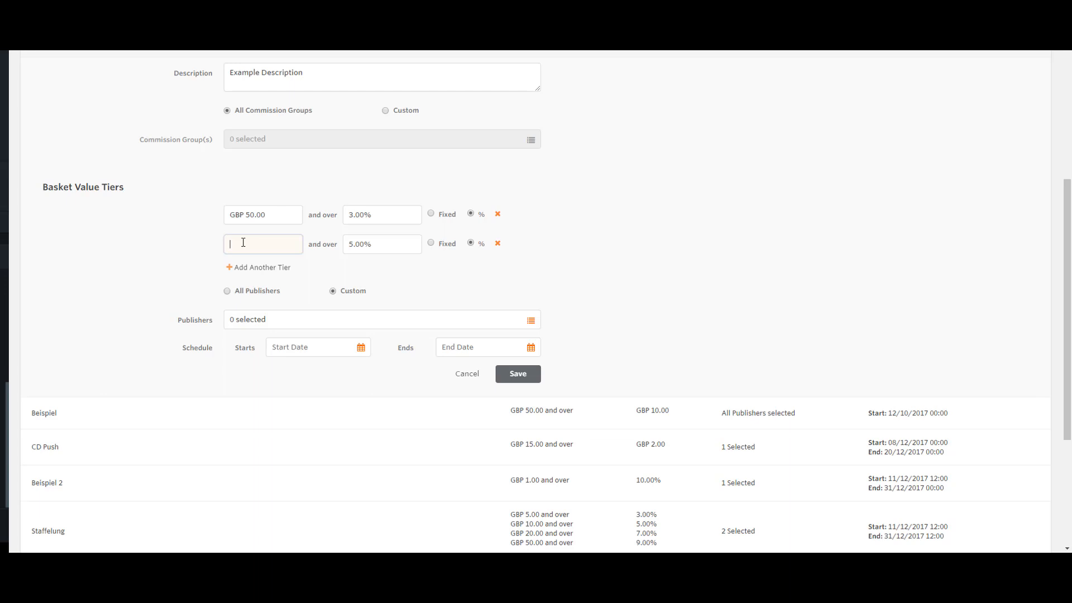
text(GBP 150.00)
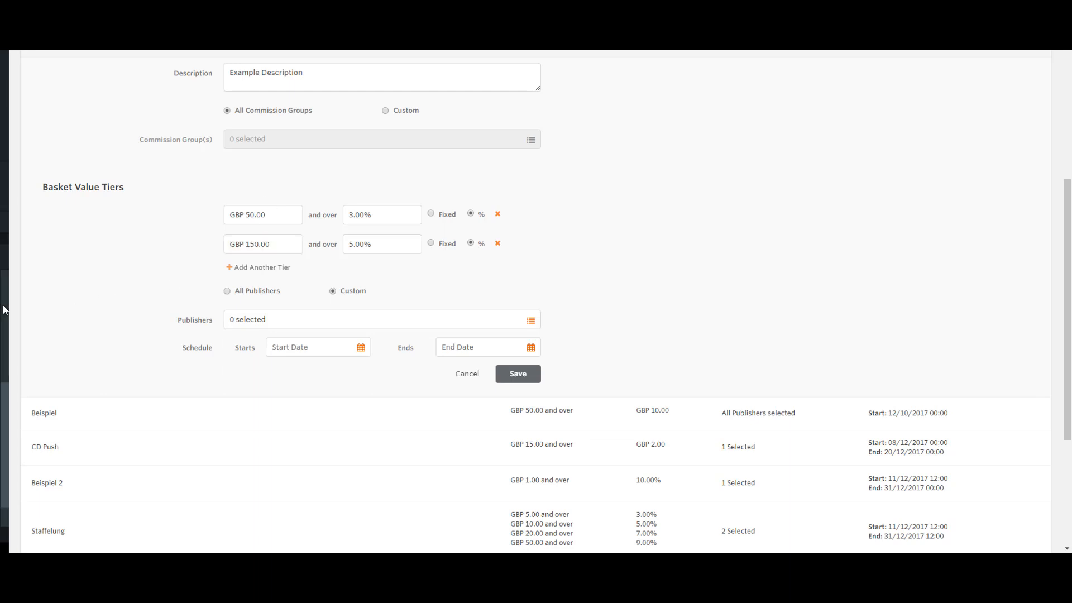
mouse_move(32, 312)
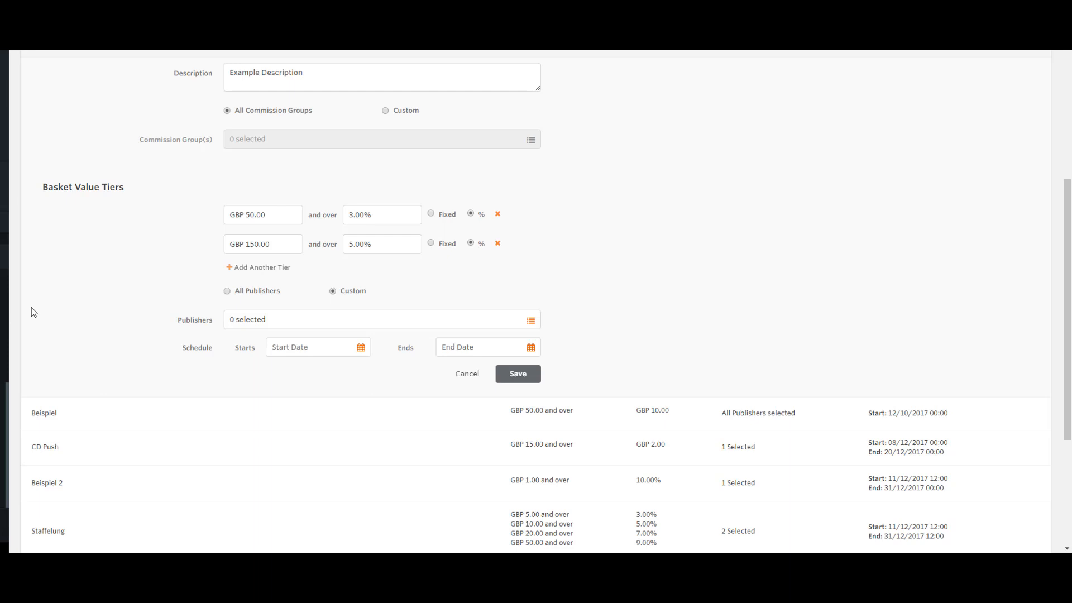
mouse_move(37, 312)
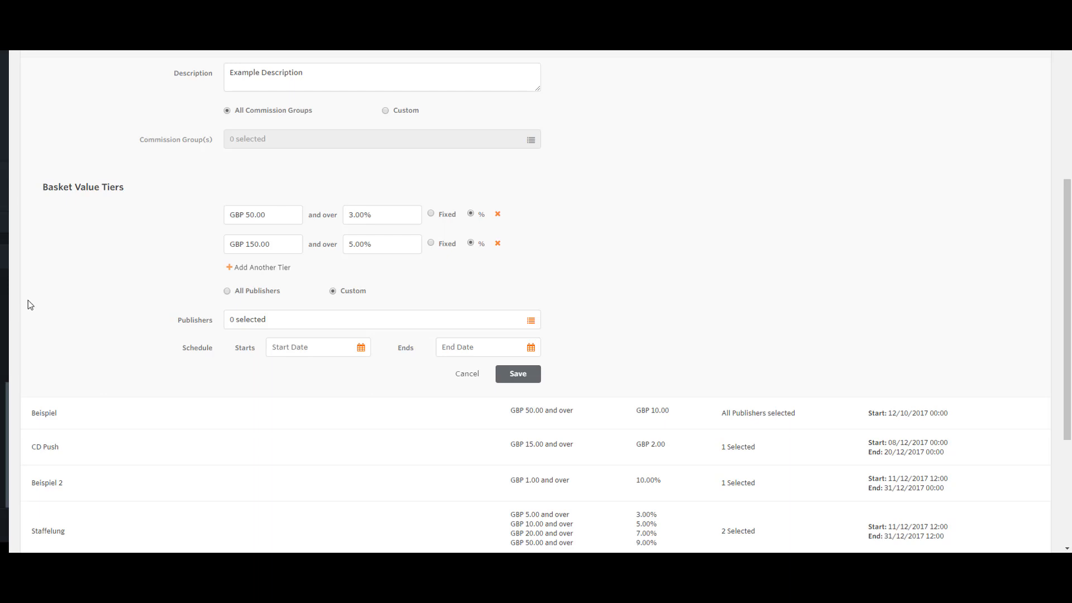
mouse_move(739, 358)
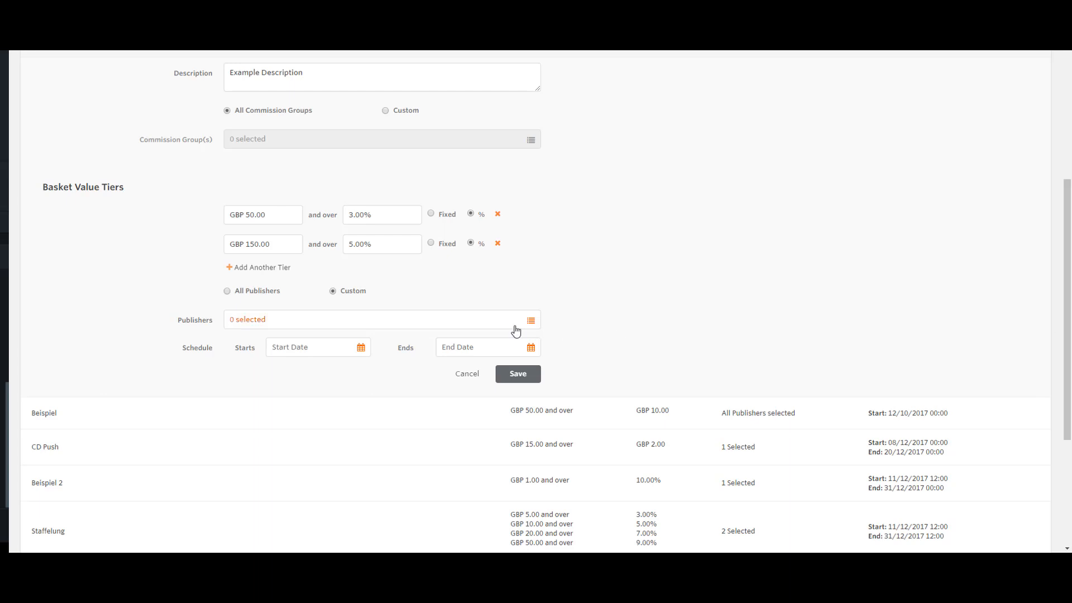
- Browse the publisher list and close it without choosing any publishers
click(530, 320)
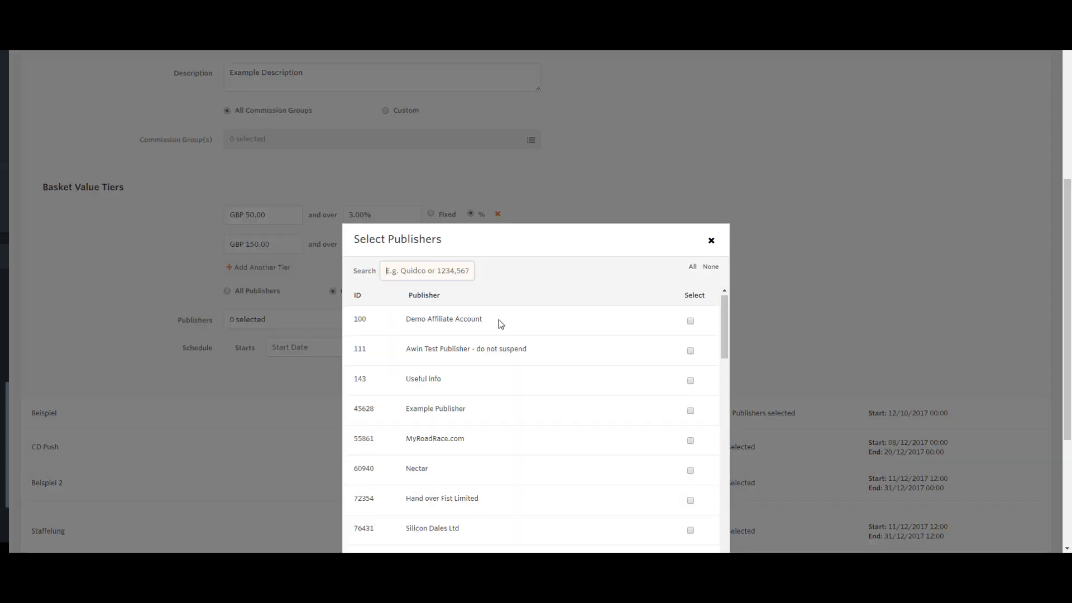
scroll(down, 3)
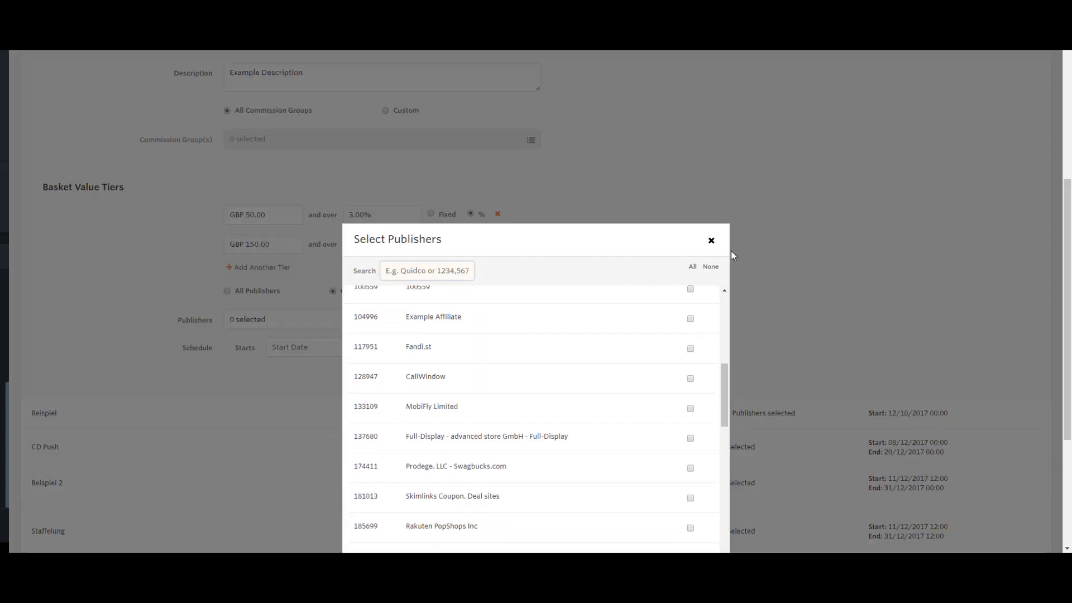
click(711, 240)
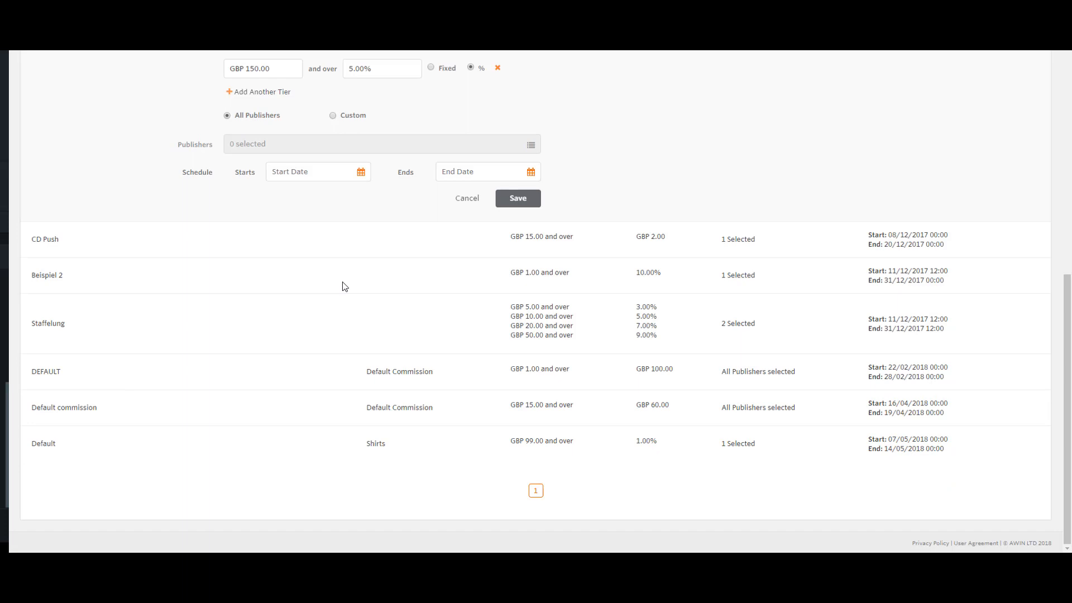
mouse_move(362, 264)
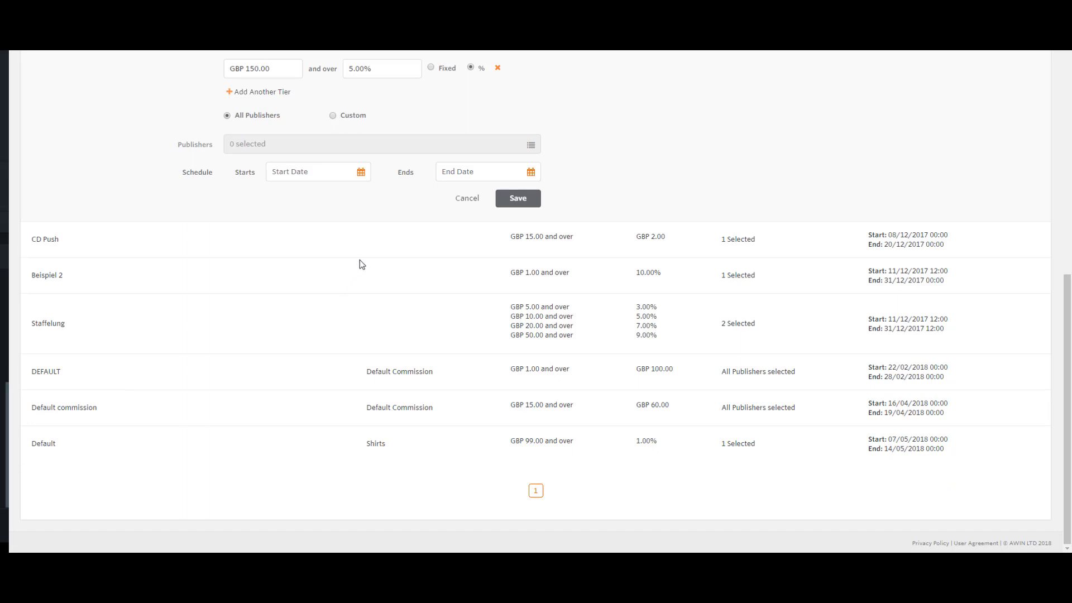
mouse_move(358, 269)
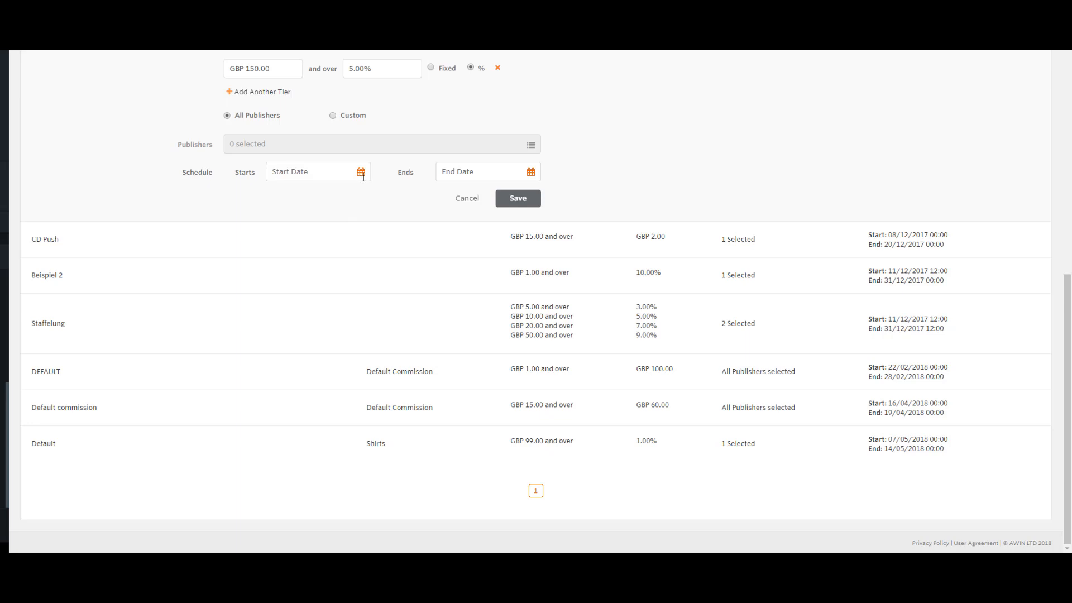
- Set the rule's start to 11/09/2018 06:30
click(311, 171)
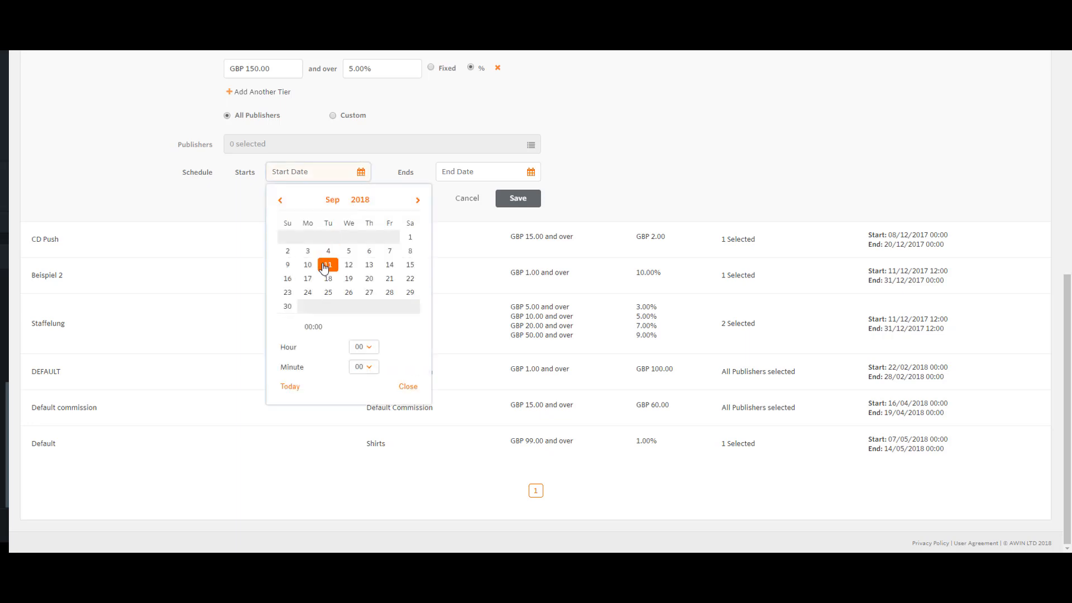
click(364, 347)
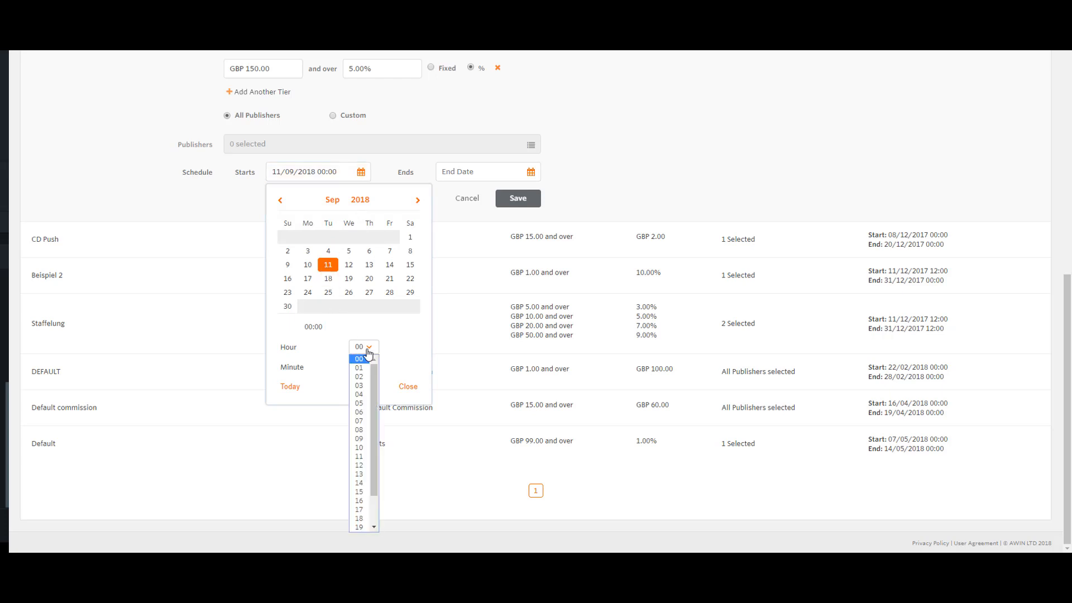
click(359, 411)
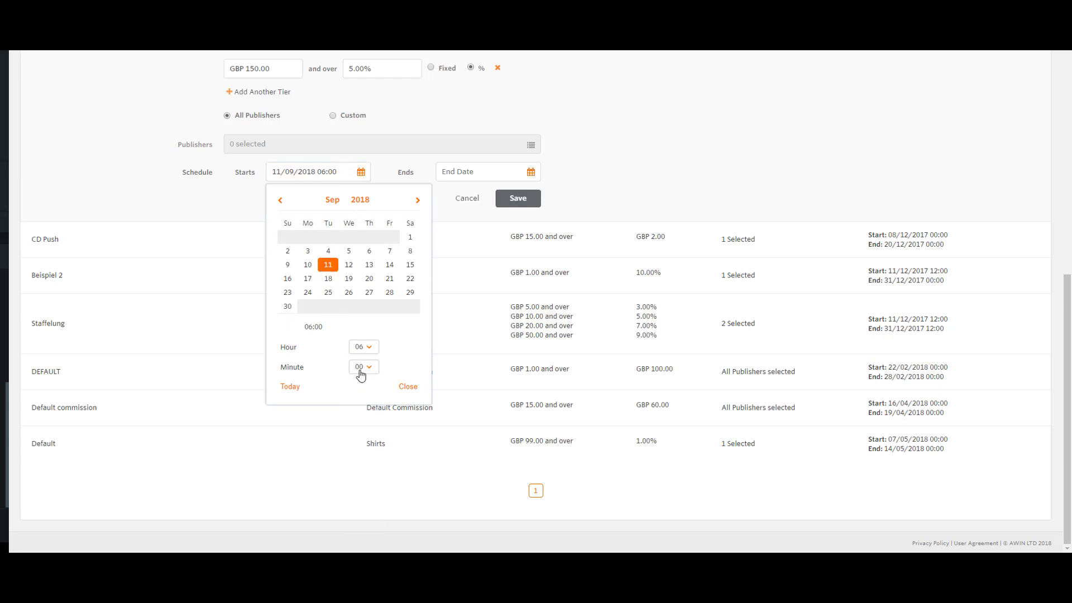
click(363, 367)
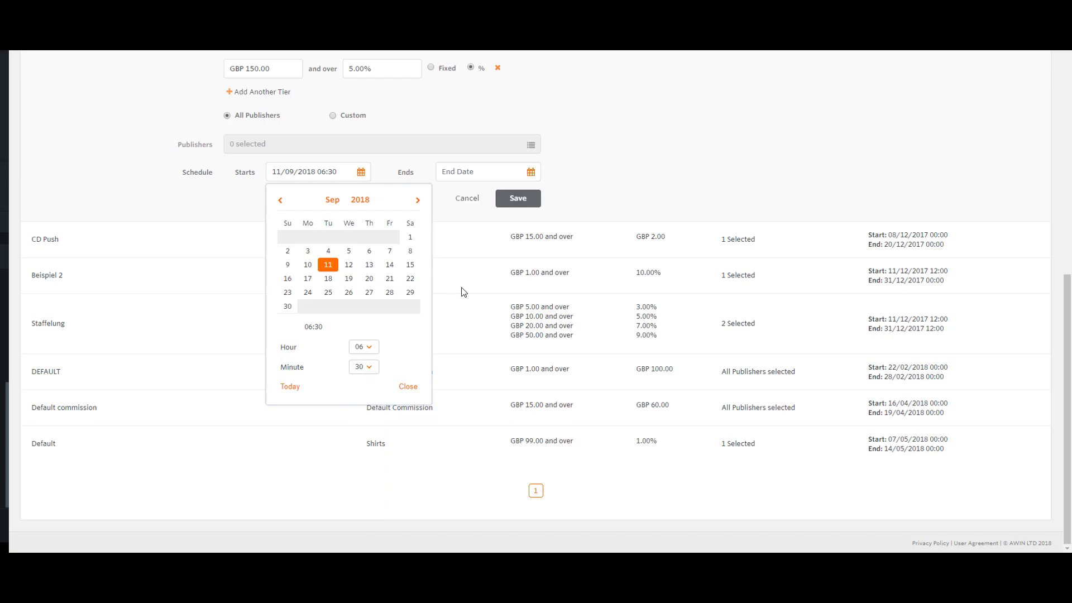
- Set the end date to 22/09/2018 00:00 and save the rule
click(487, 172)
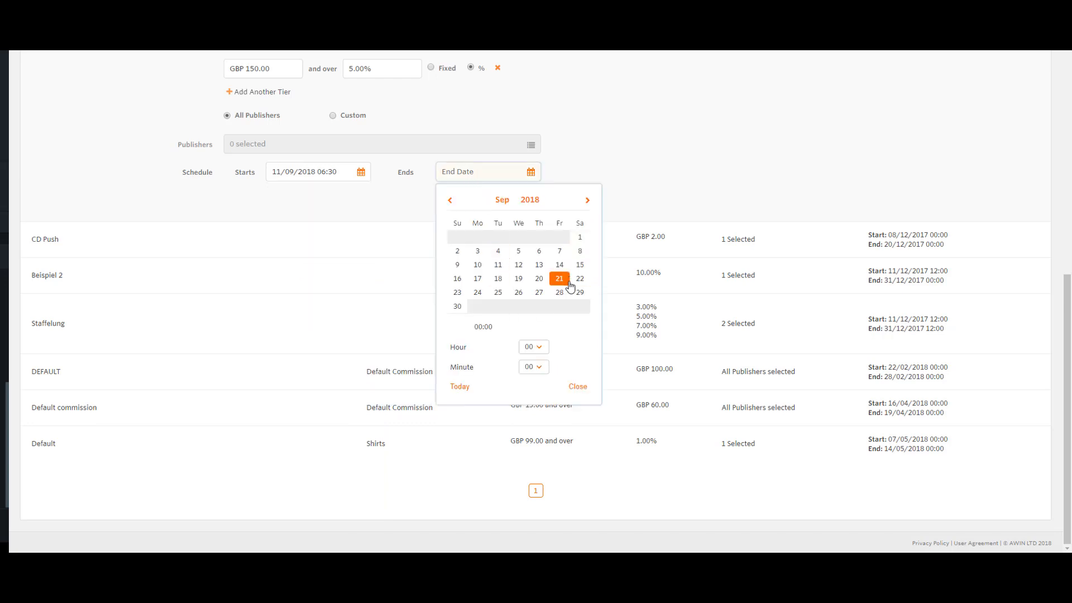
click(580, 278)
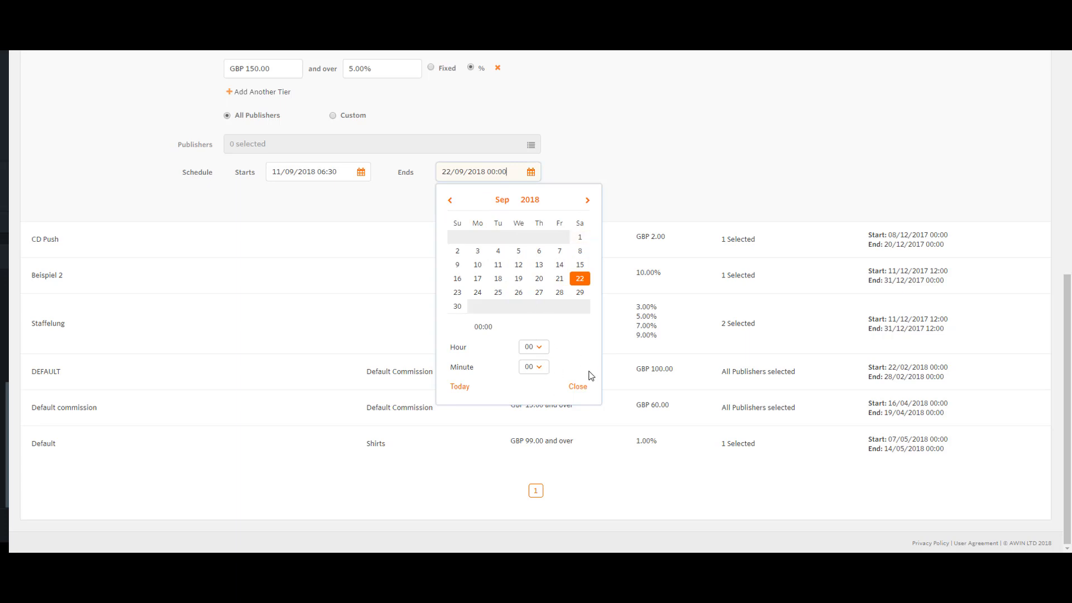
click(578, 386)
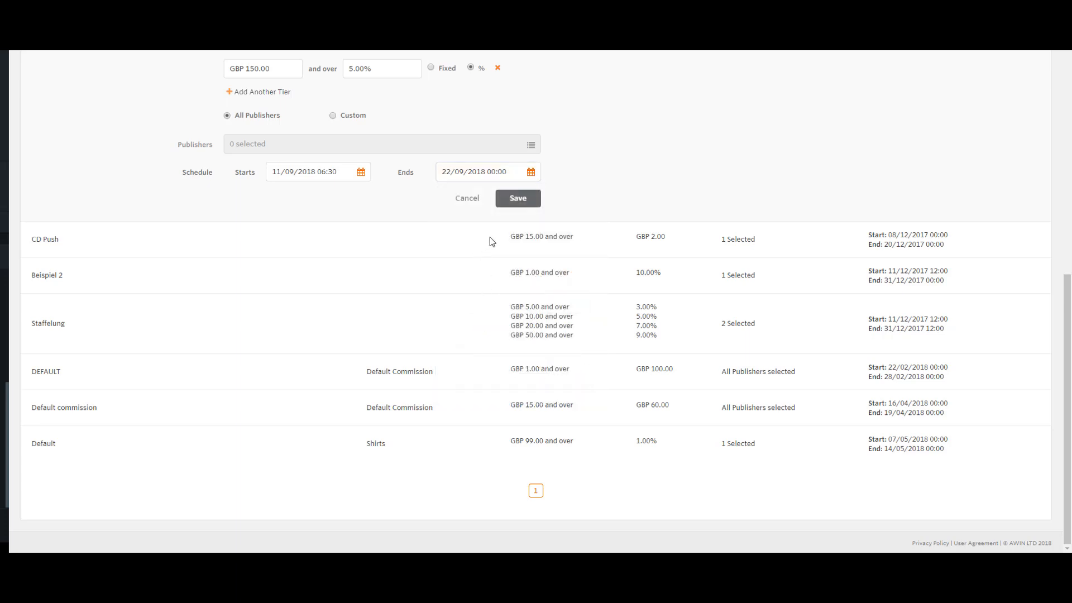
click(518, 199)
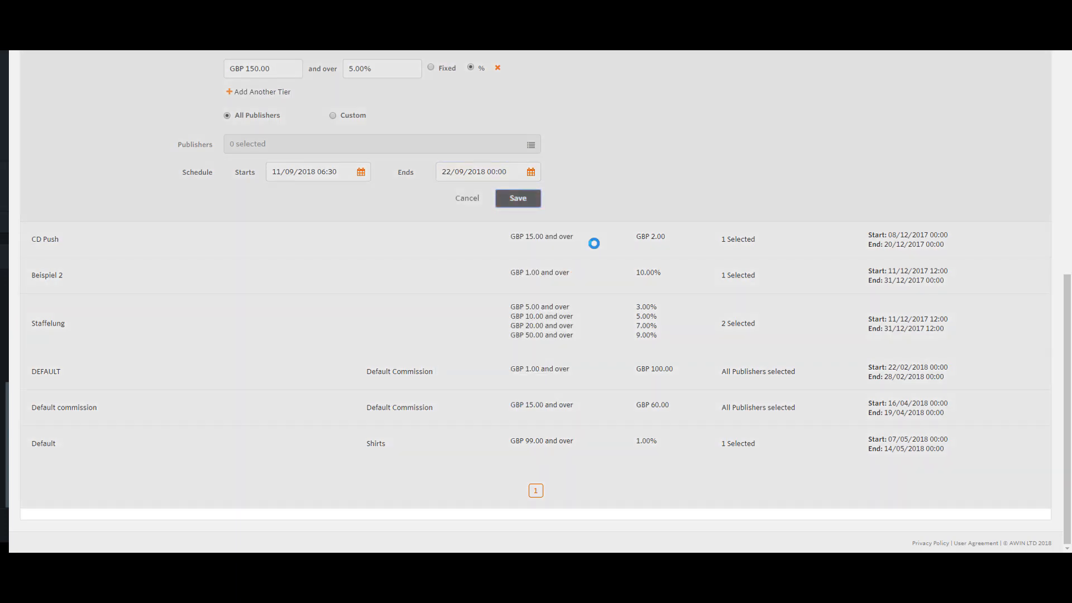
- Confirm the 'Example Description' rule appears at the bottom of the rules table
click(518, 199)
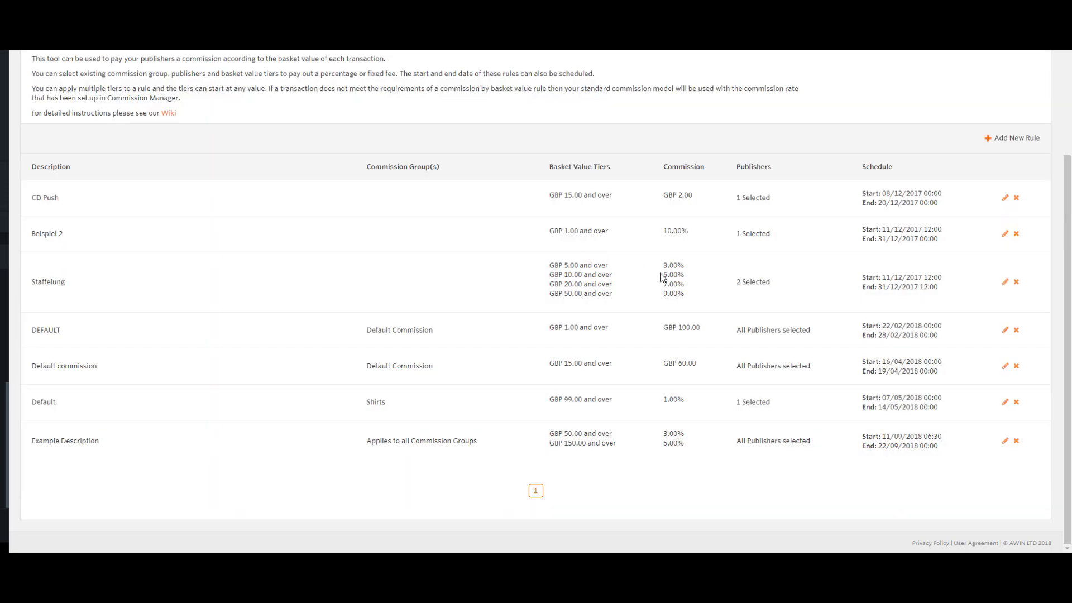
mouse_move(704, 207)
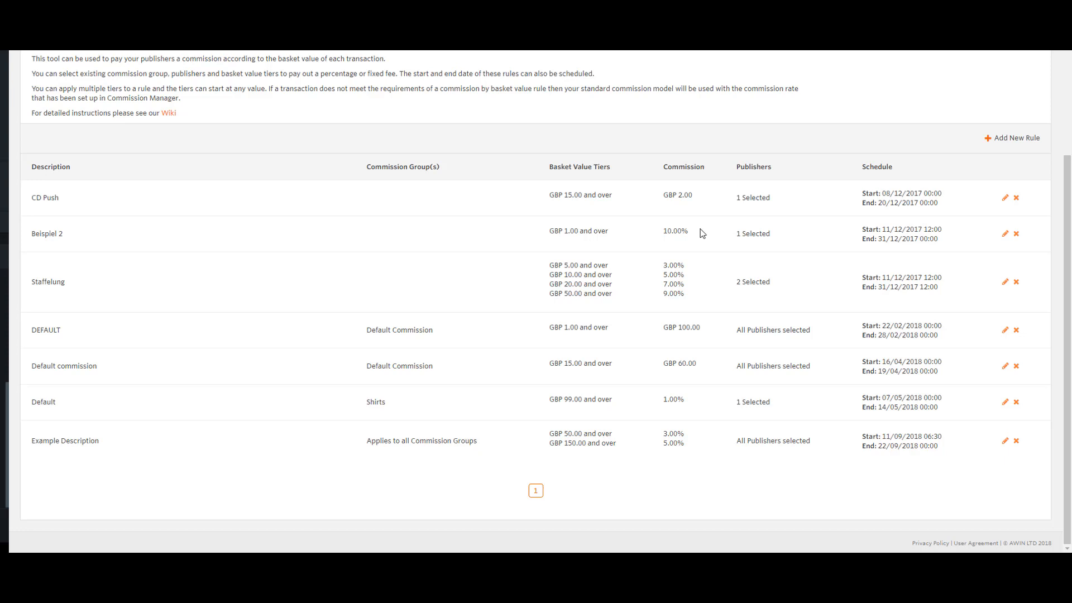
mouse_move(695, 502)
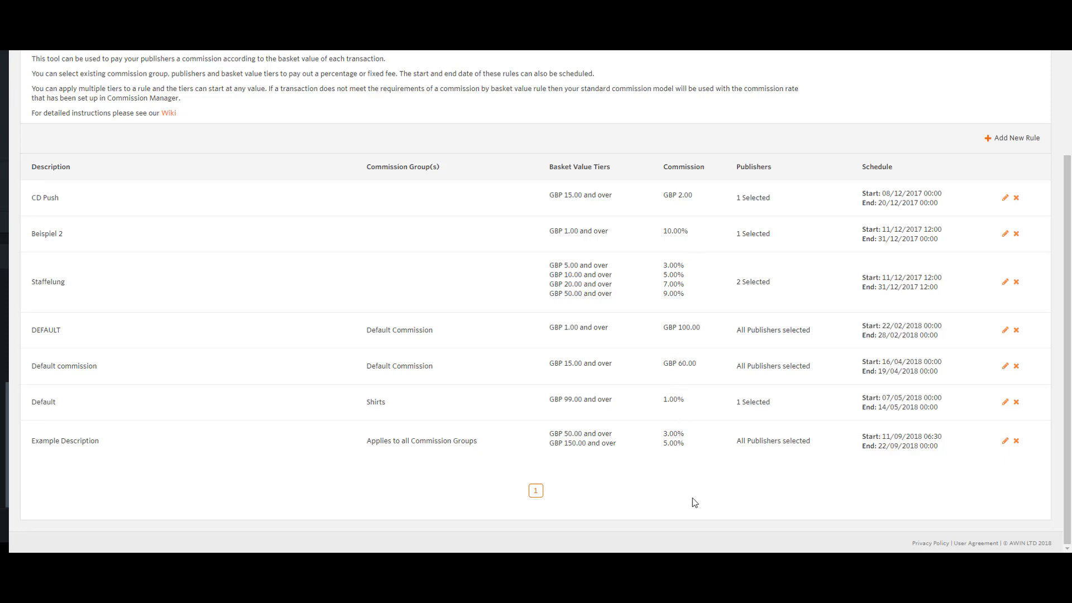
mouse_move(746, 520)
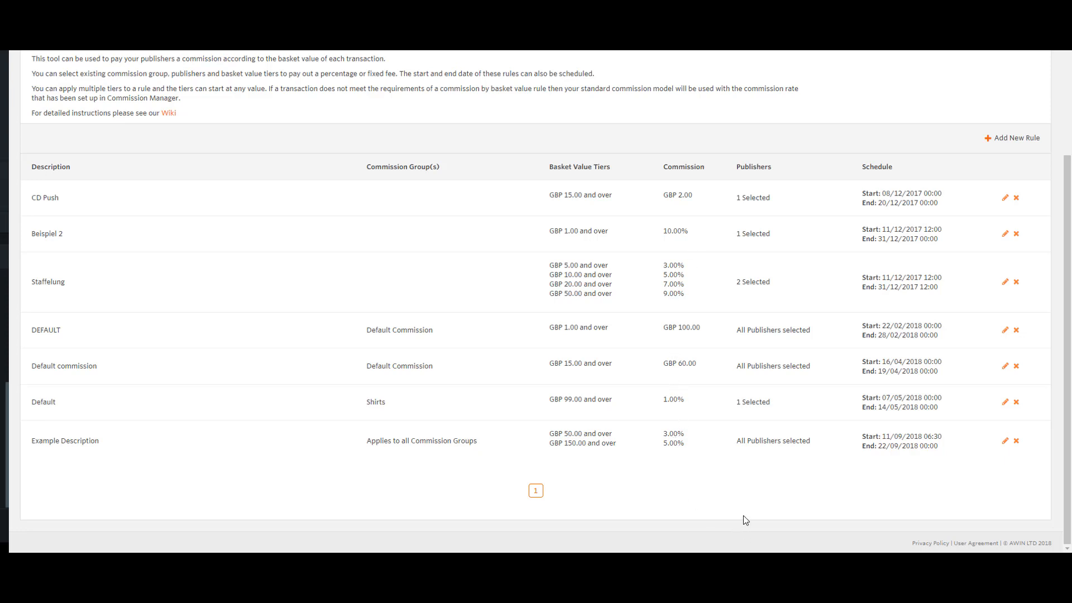
mouse_move(739, 533)
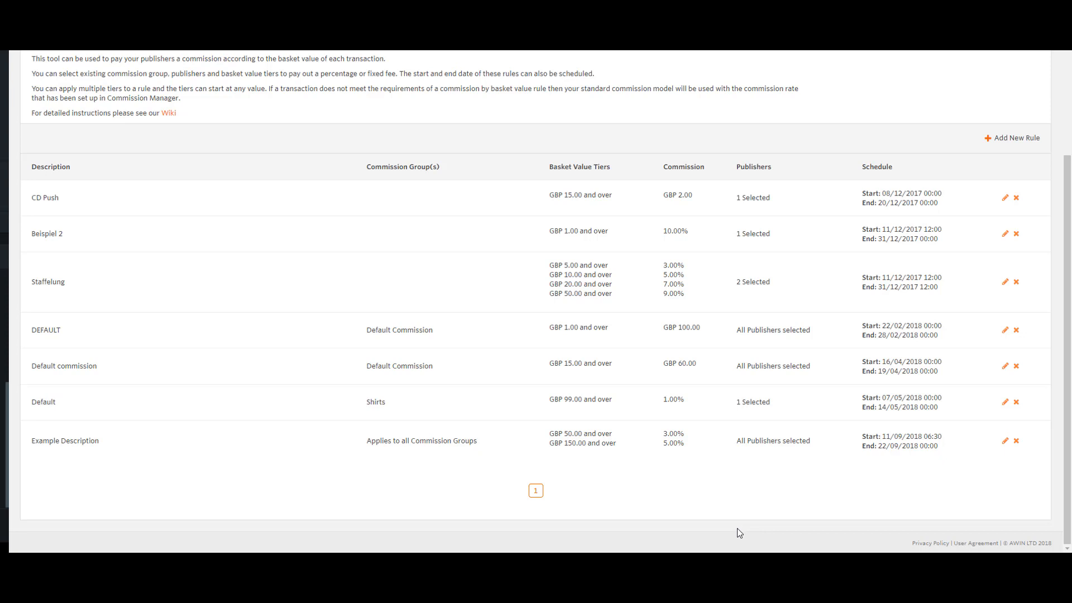
mouse_move(1005, 453)
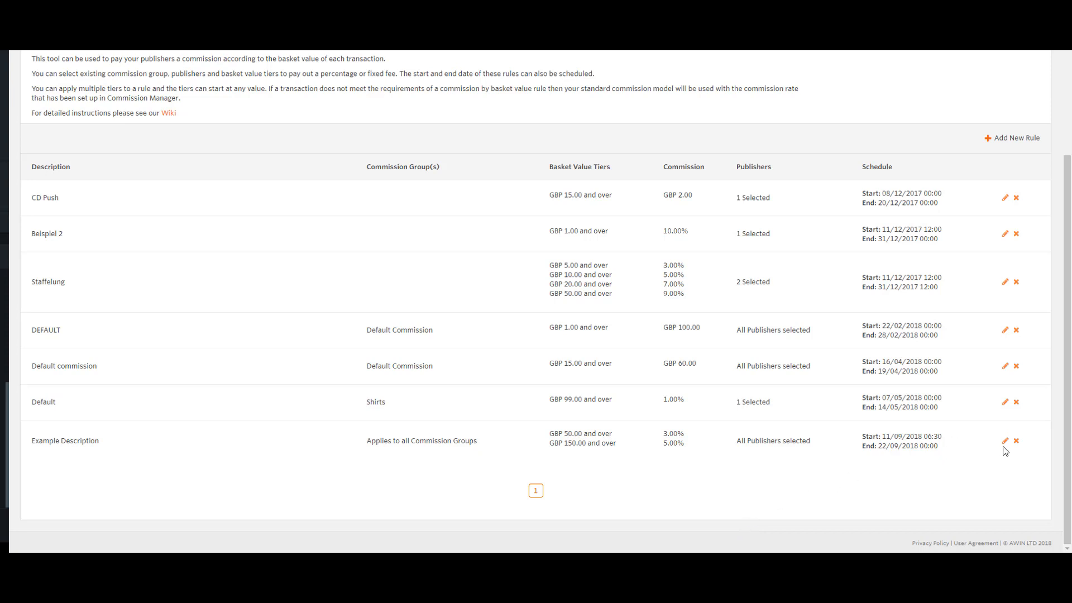
click(1005, 441)
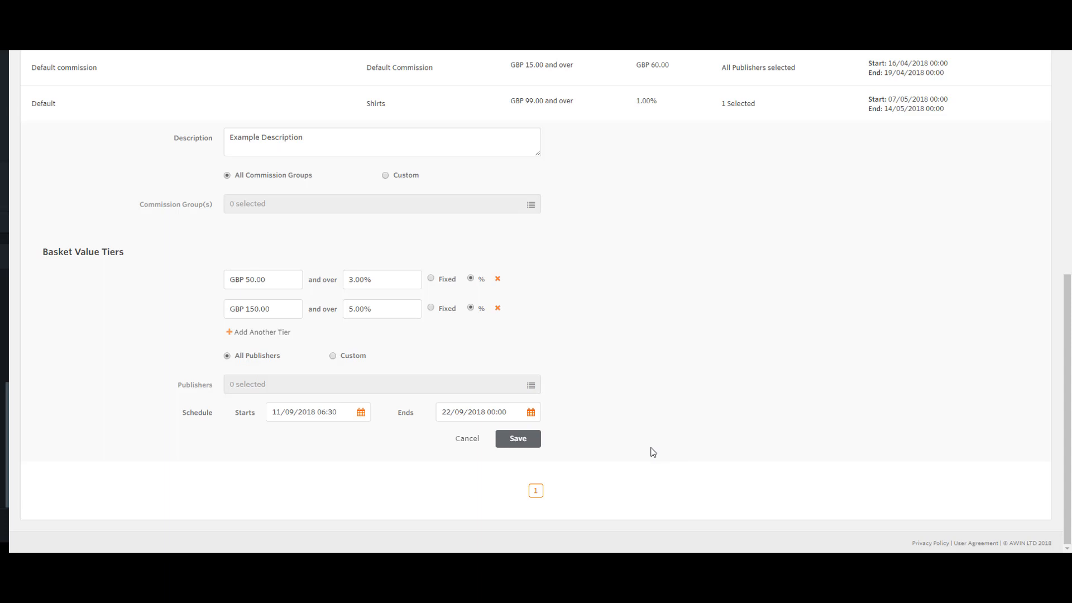
mouse_move(643, 451)
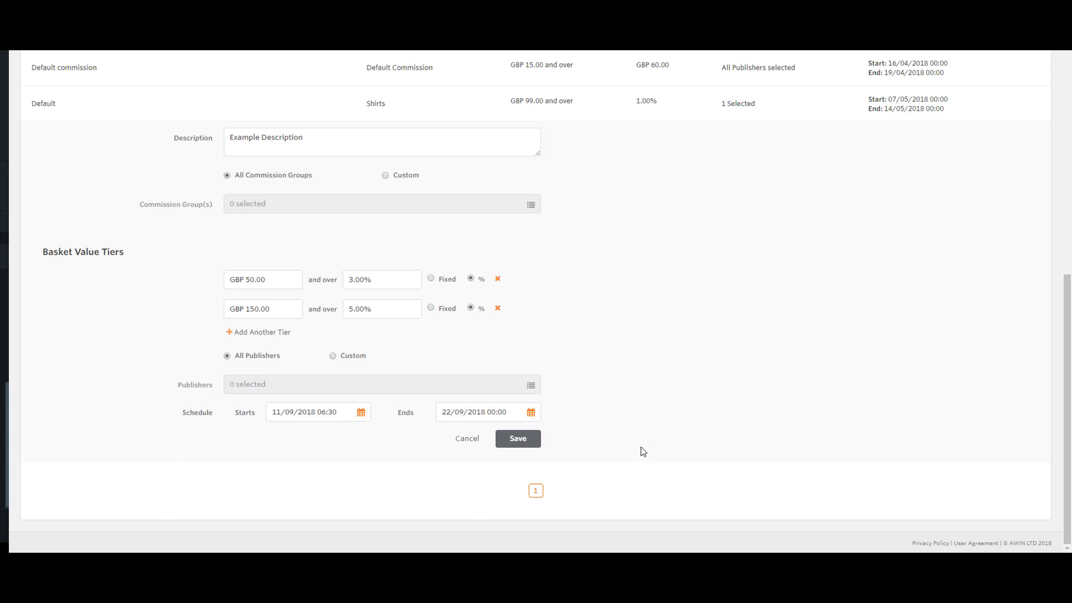
mouse_move(565, 455)
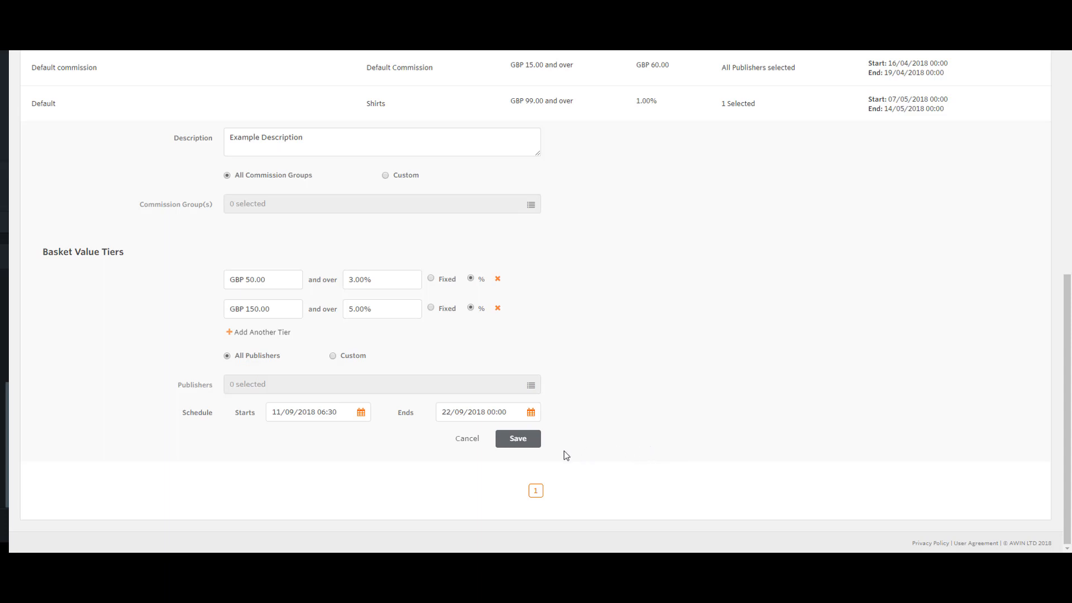
click(518, 438)
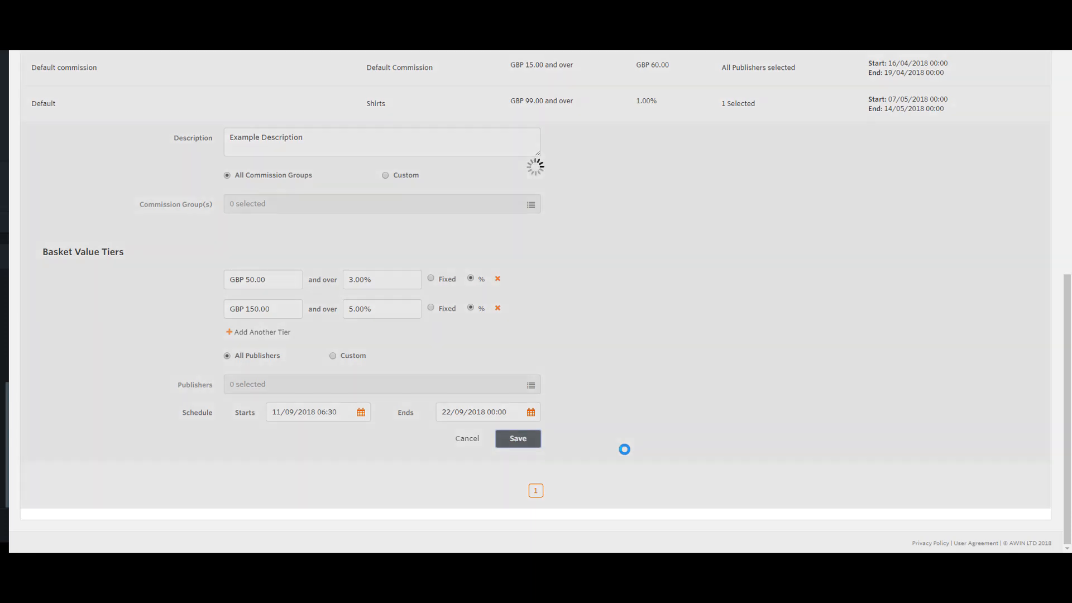
click(518, 438)
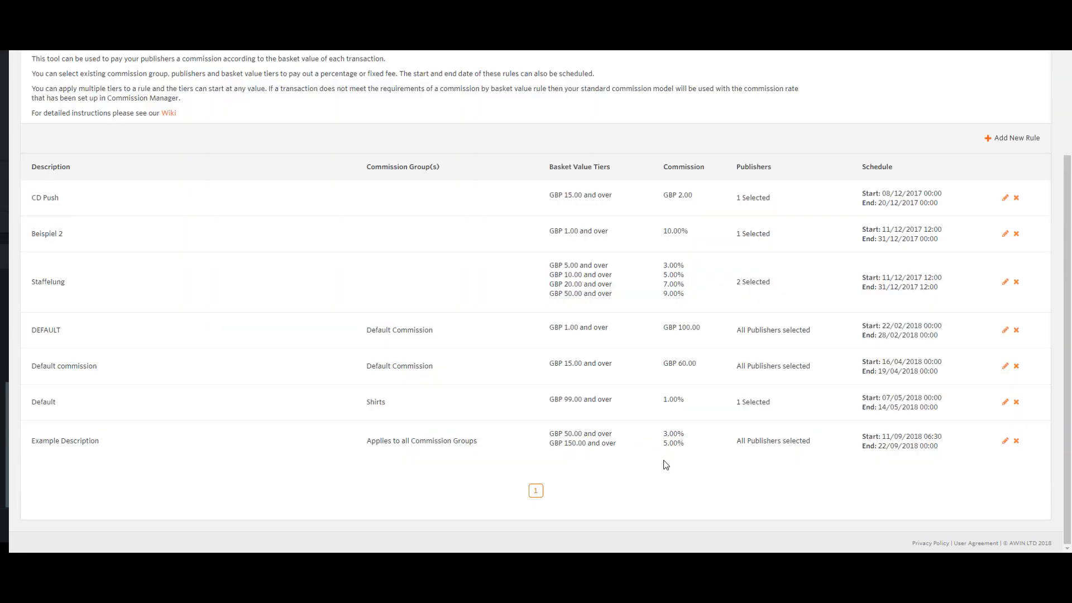